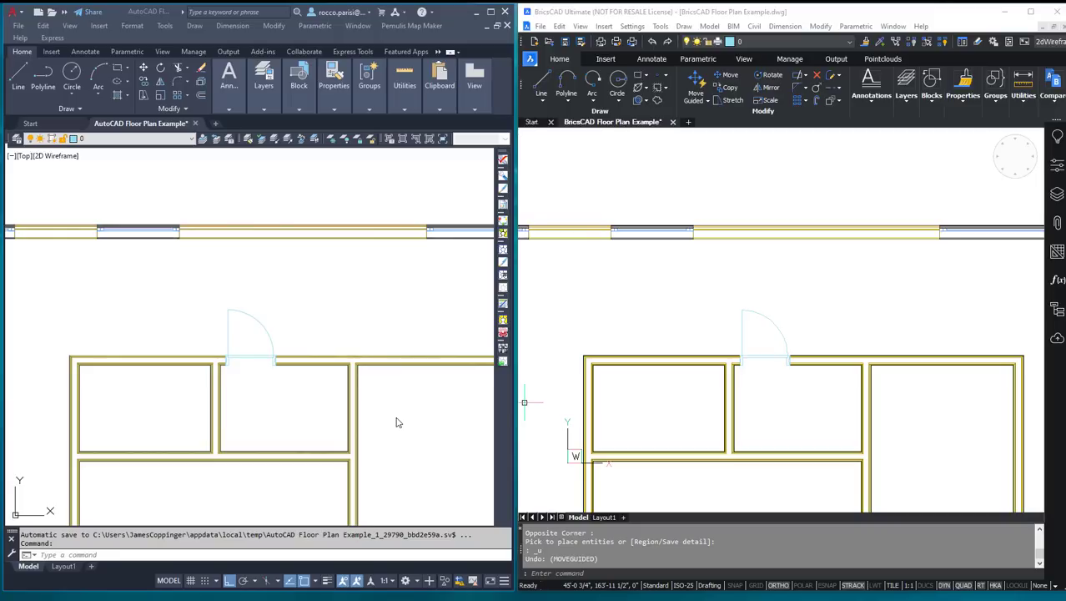
pyautogui.moveTo(348, 274)
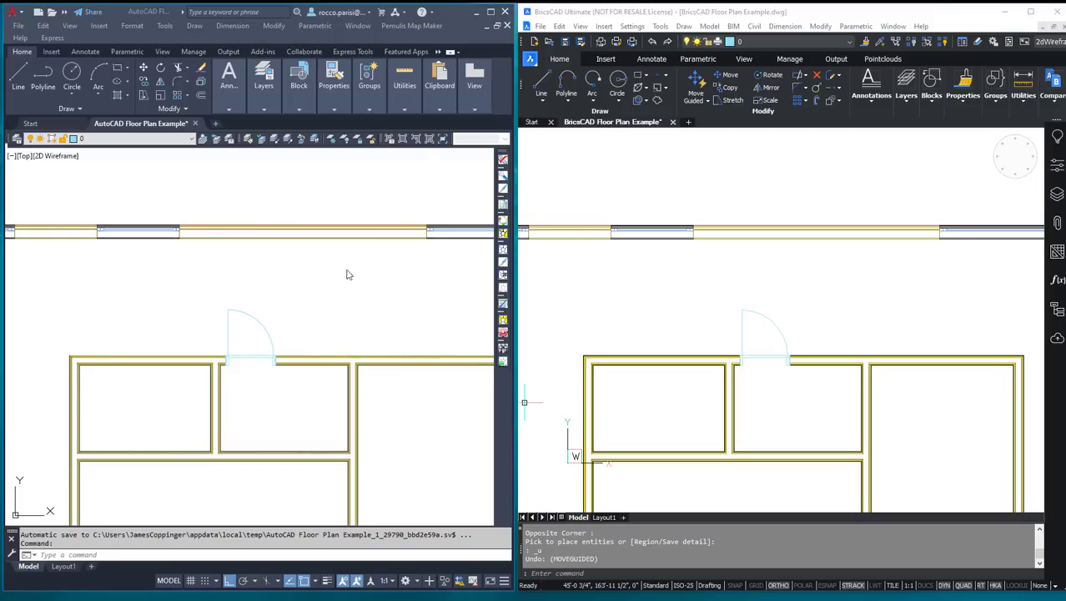
pyautogui.moveTo(884, 290)
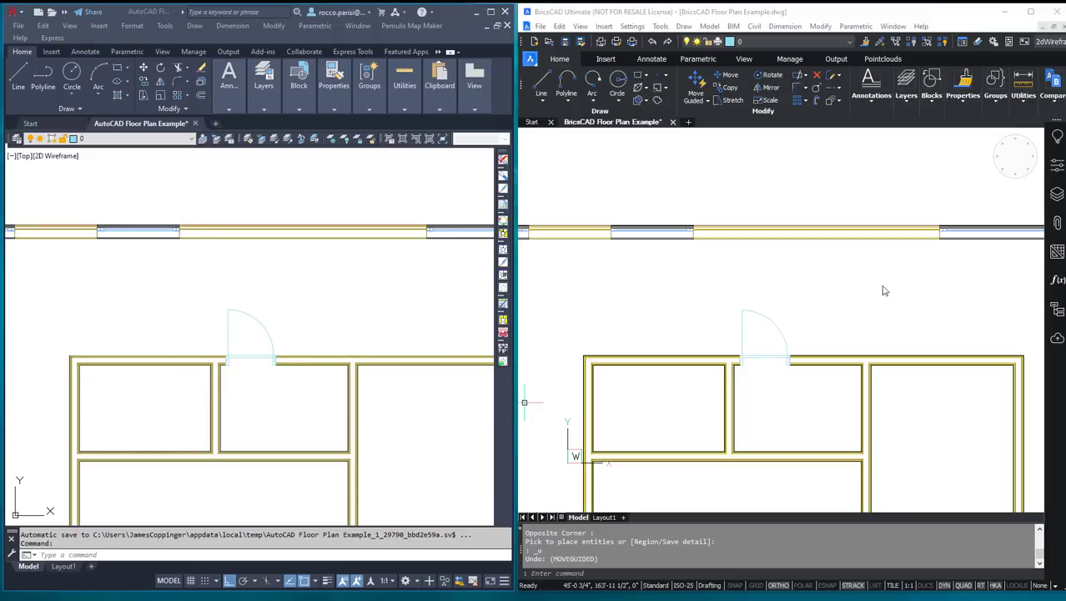
pyautogui.moveTo(814, 277)
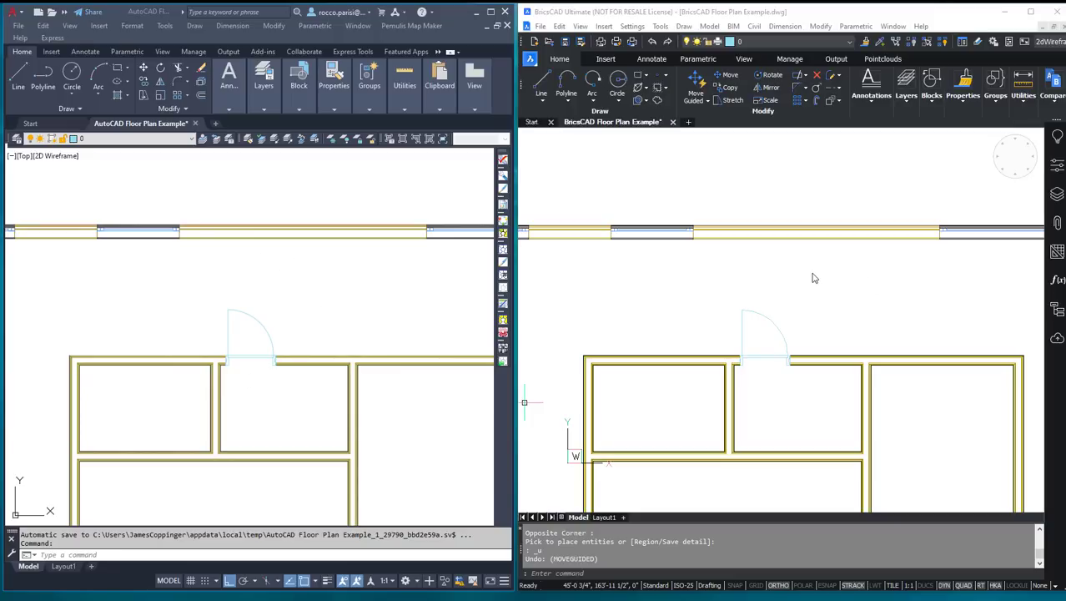
pyautogui.moveTo(417, 297)
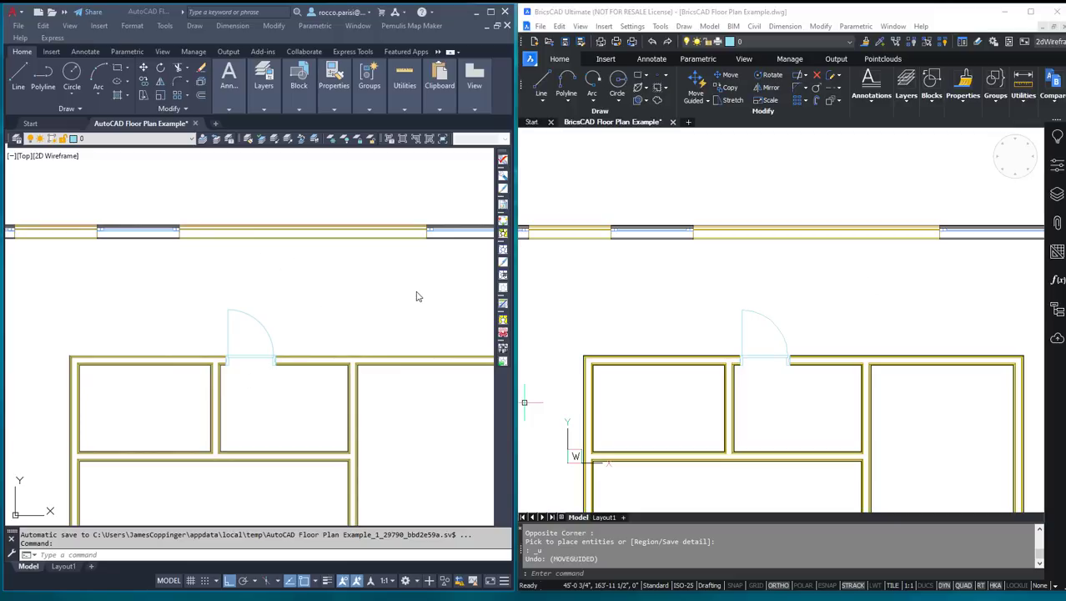
pyautogui.moveTo(417, 290)
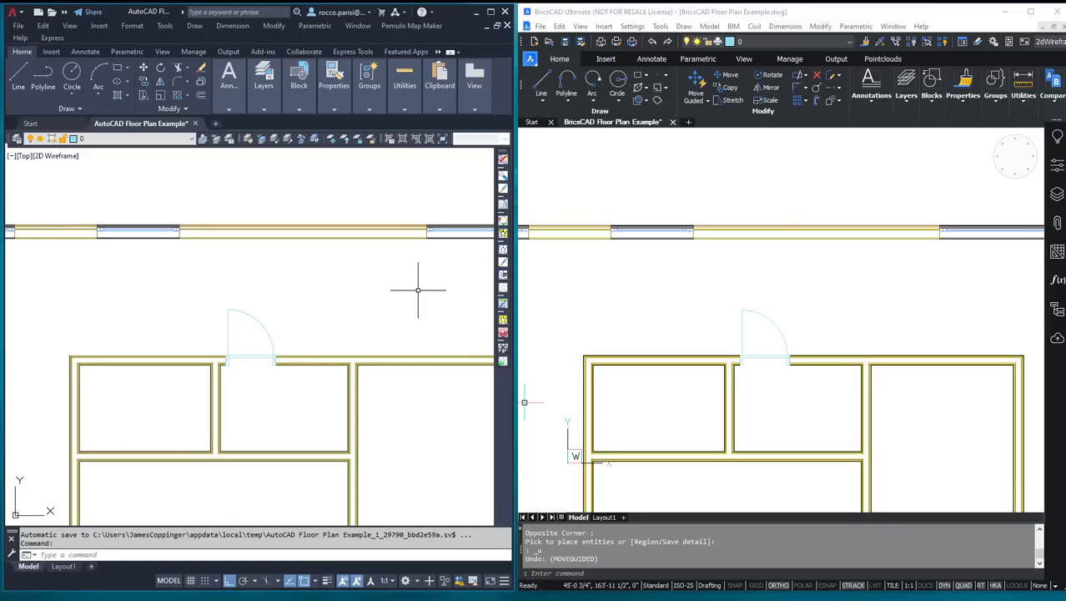
pyautogui.moveTo(180, 411)
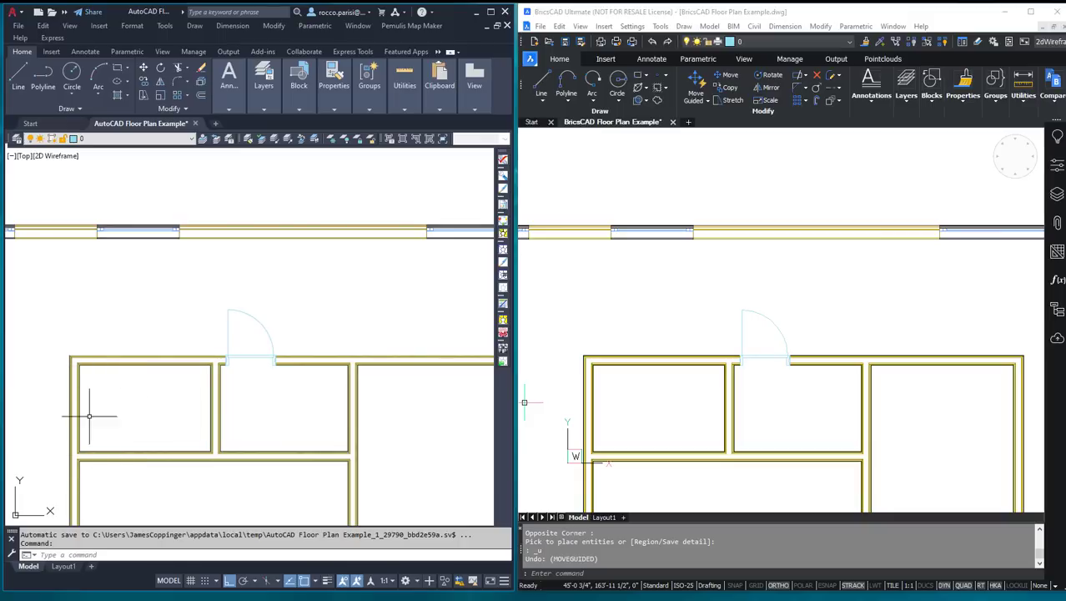
pyautogui.moveTo(65, 353)
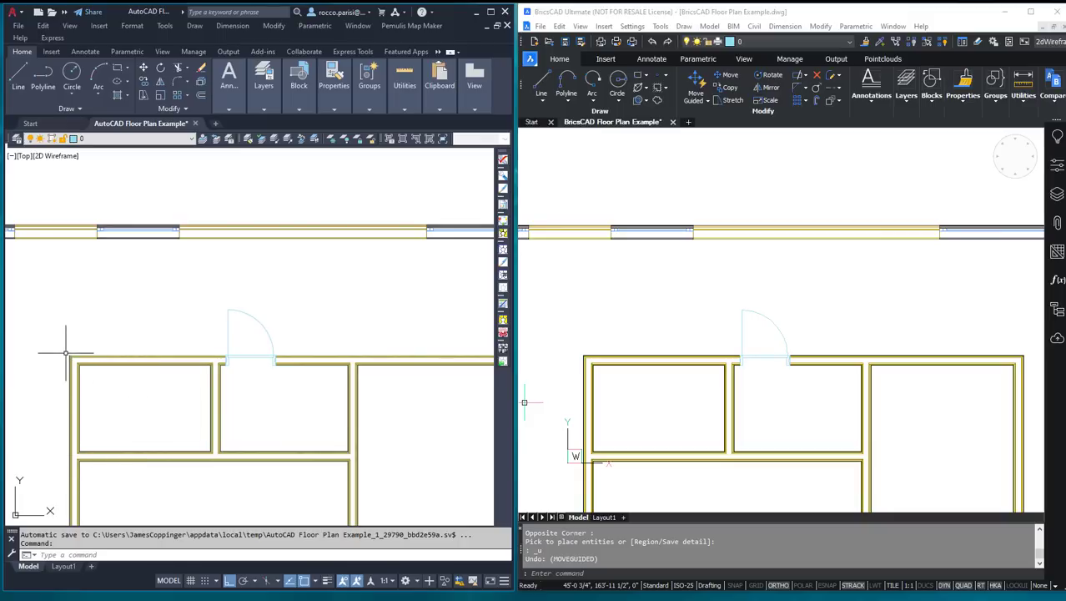
pyautogui.moveTo(114, 359)
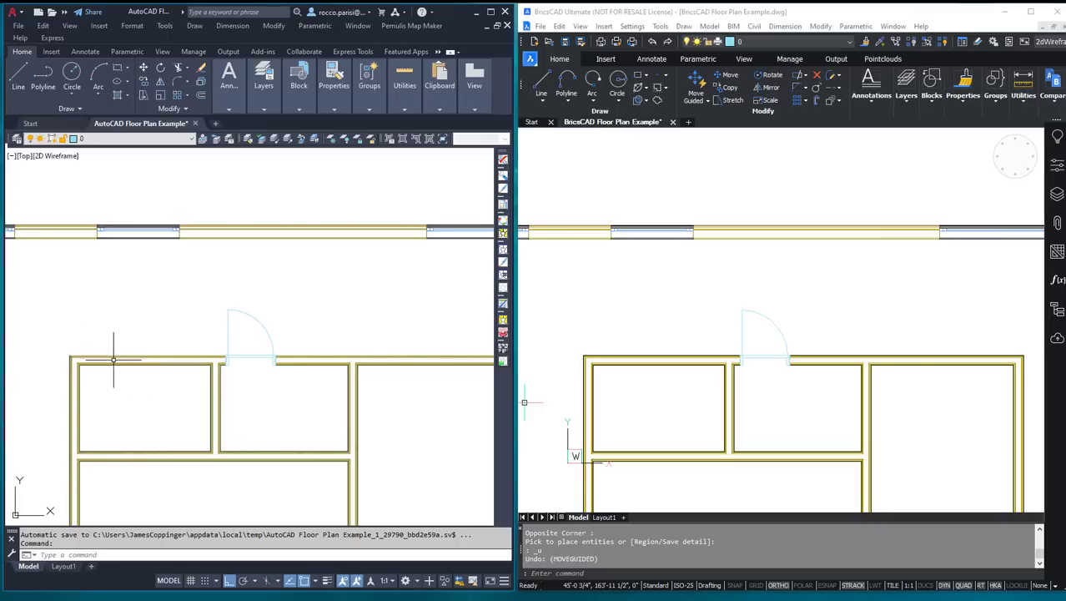
pyautogui.moveTo(173, 377)
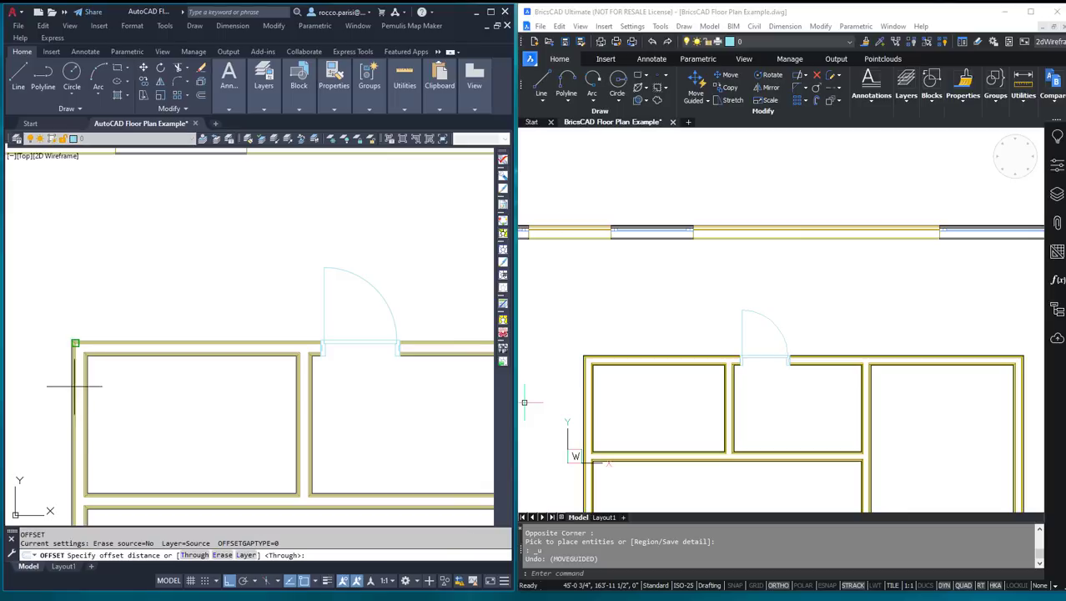
# Step: Offset a guide line 12 units and start COPY to place the door on the left room's top wall
pyautogui.write('12')
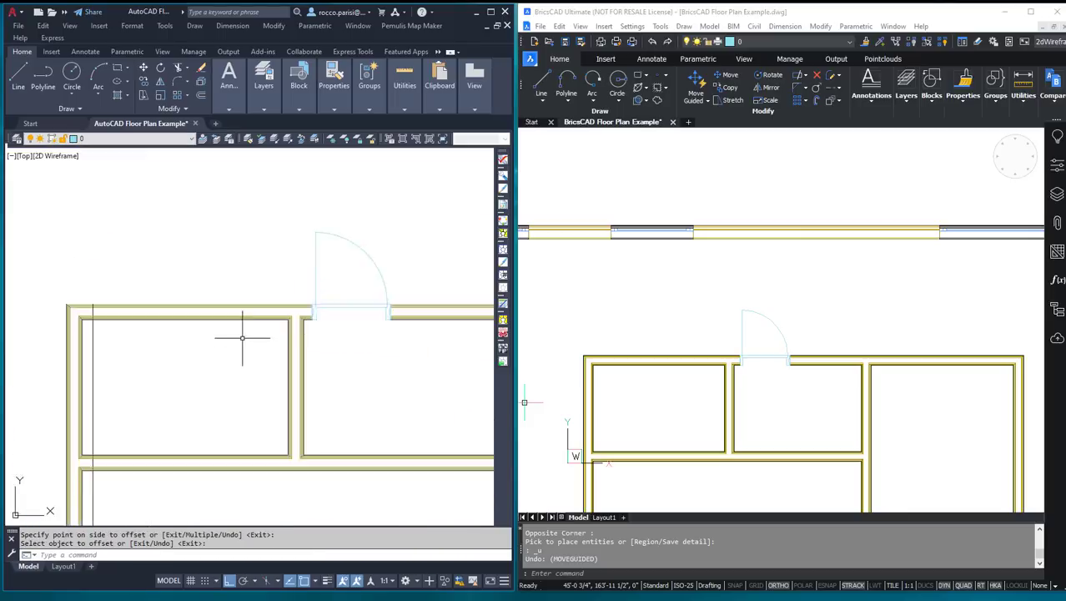
pyautogui.write('co')
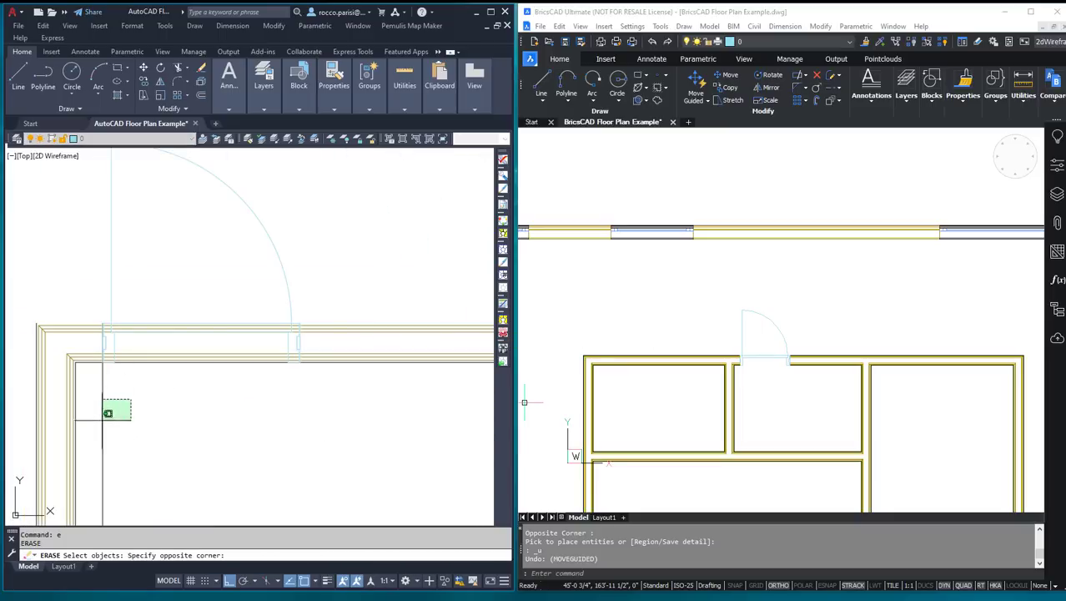
# Step: Erase the leftover guide, then MIRROR the copied door so it swings down into the left room
pyautogui.click(119, 418)
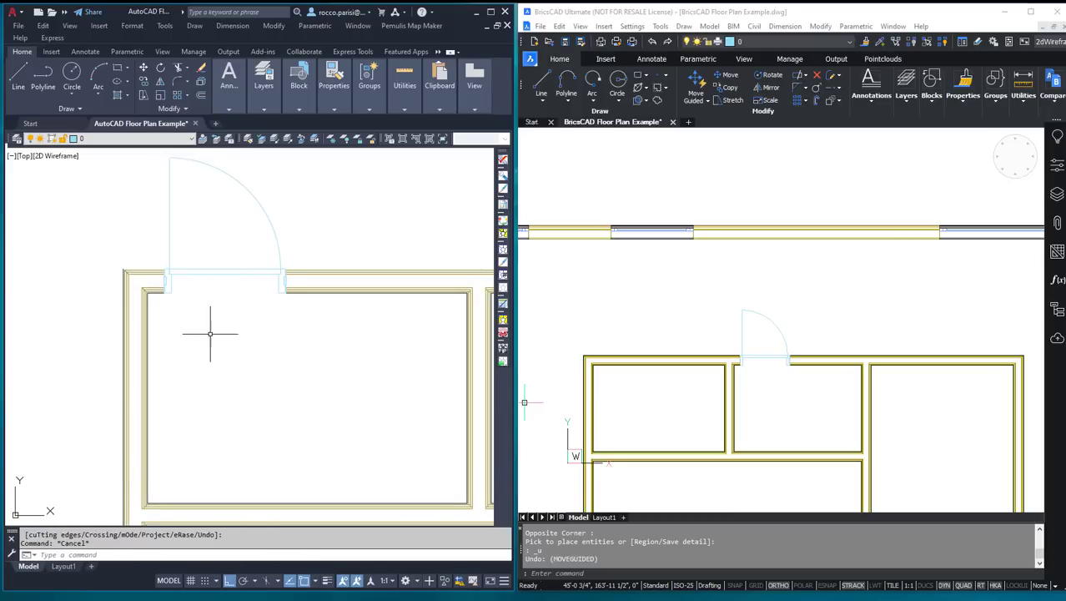
pyautogui.write('mi')
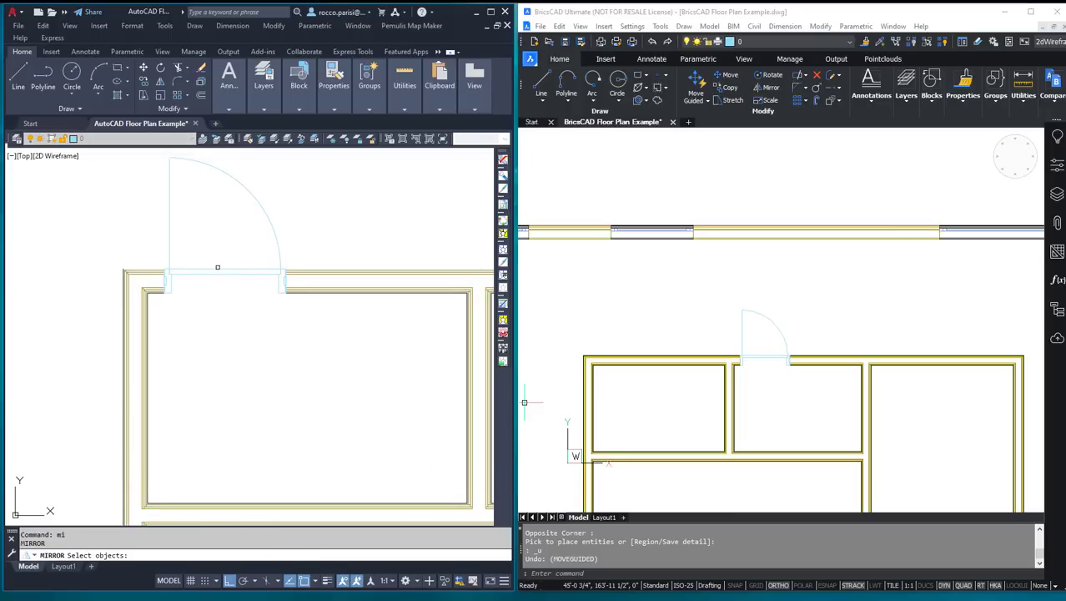
pyautogui.click(217, 209)
pyautogui.write('y')
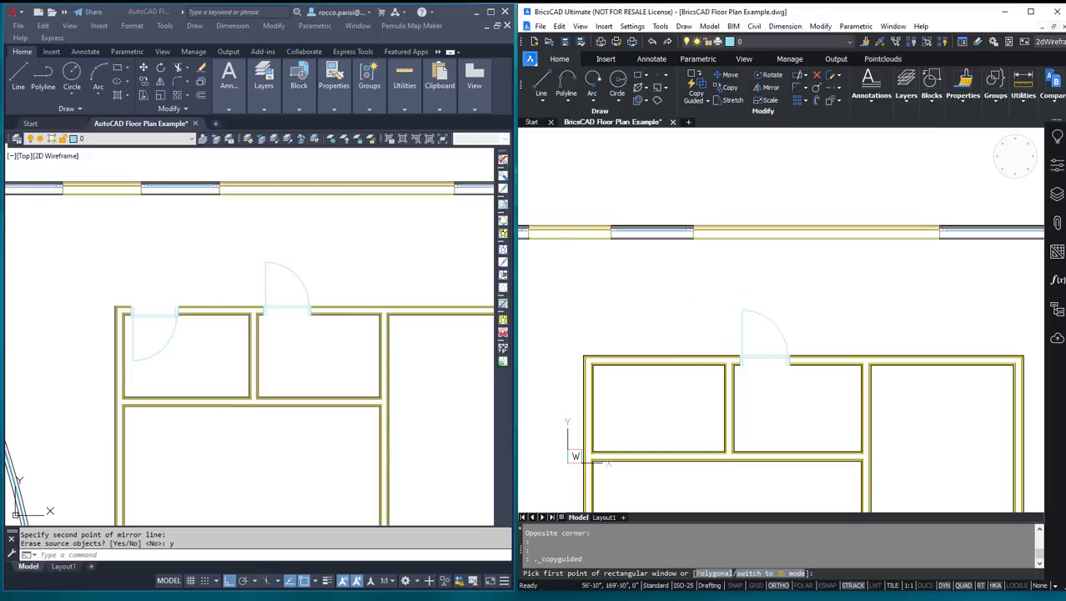
pyautogui.moveTo(735, 298)
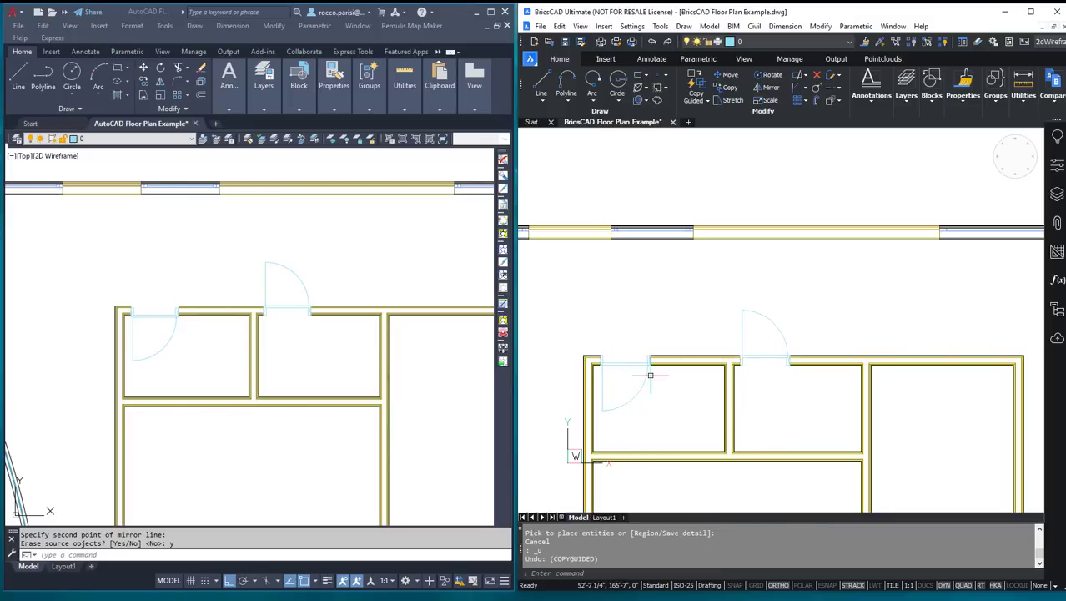
pyautogui.moveTo(607, 341)
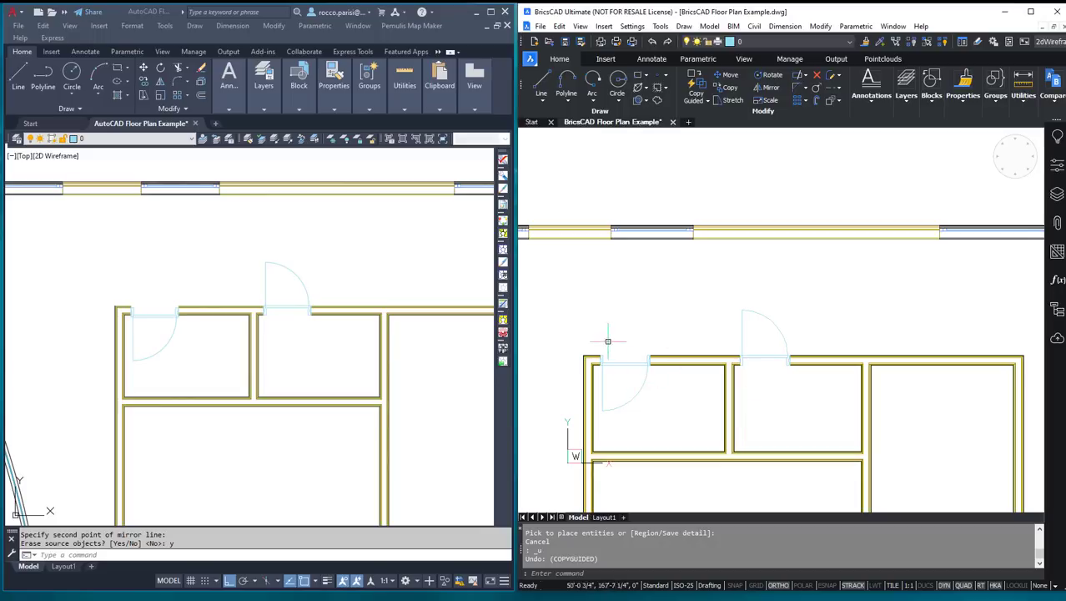
pyautogui.moveTo(630, 369)
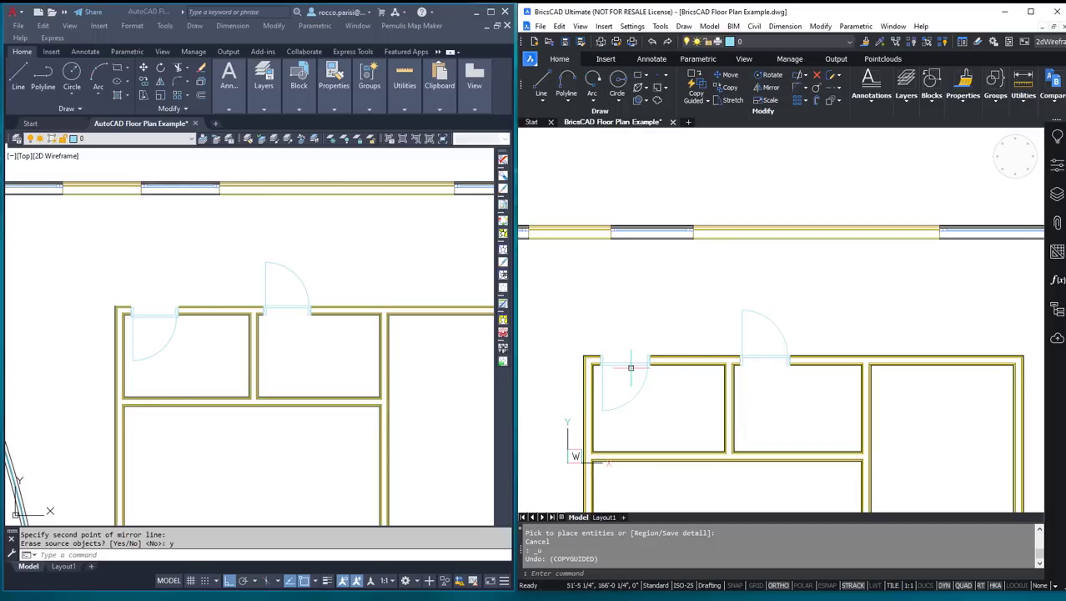
pyautogui.moveTo(627, 330)
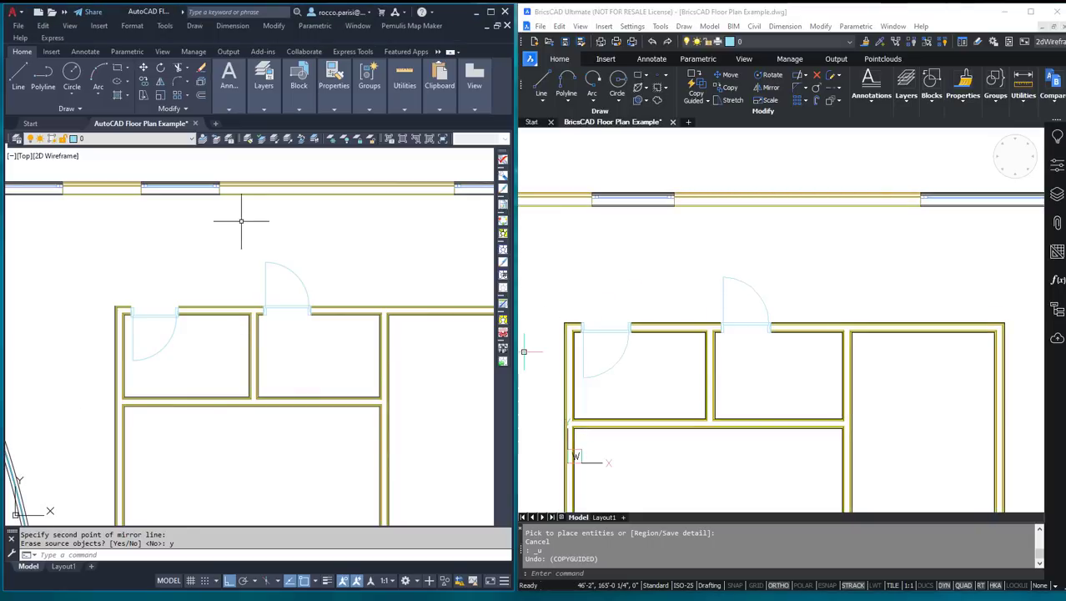
pyautogui.moveTo(243, 220)
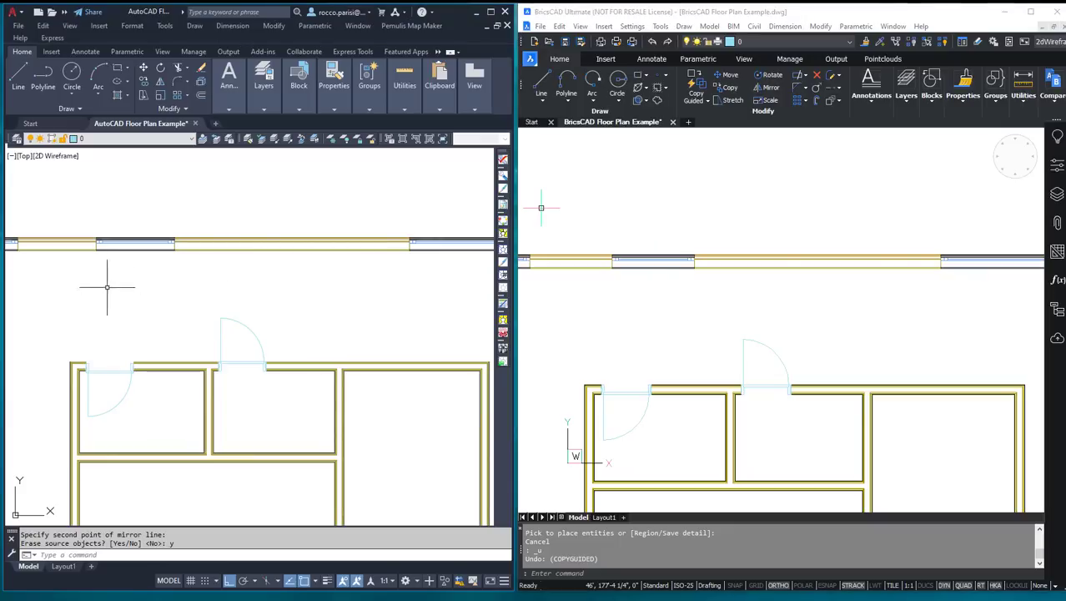
pyautogui.moveTo(88, 257)
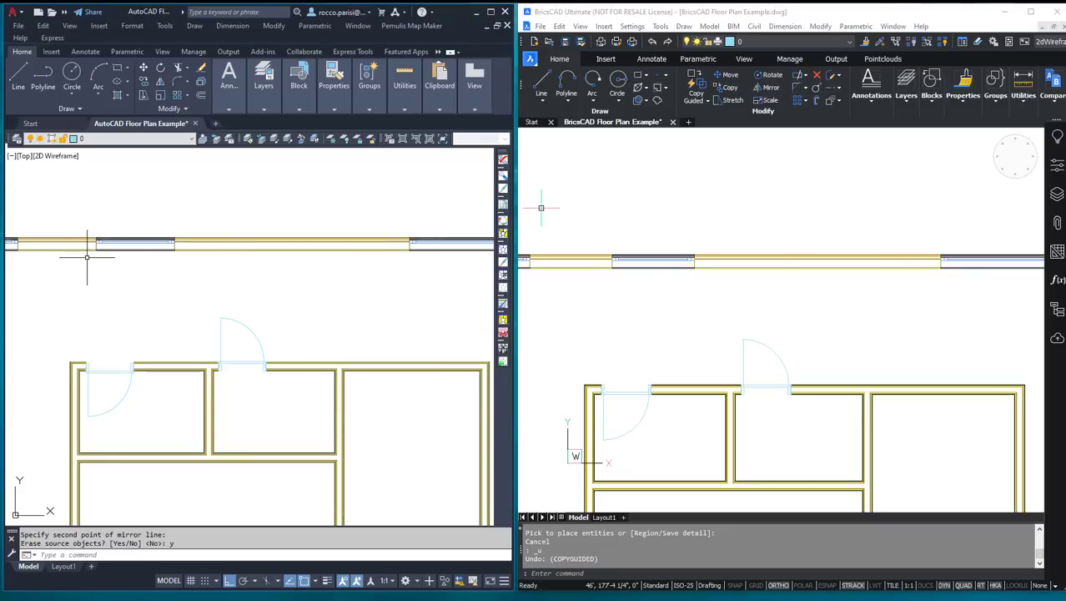
# Step: Start COPY to place more window copies along the plan's top wall
pyautogui.write('co')
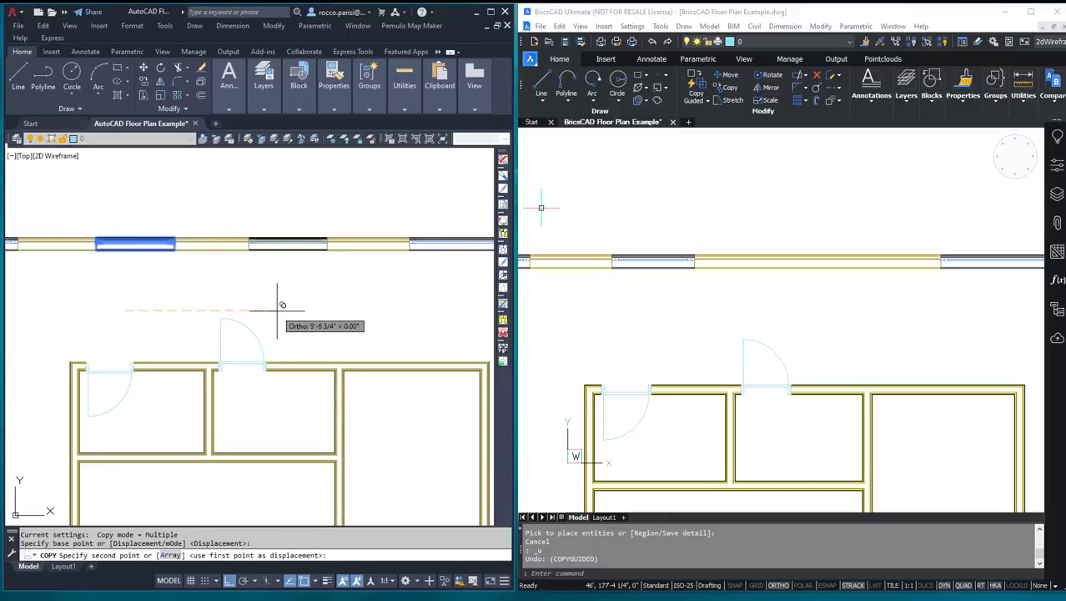
pyautogui.moveTo(277, 302)
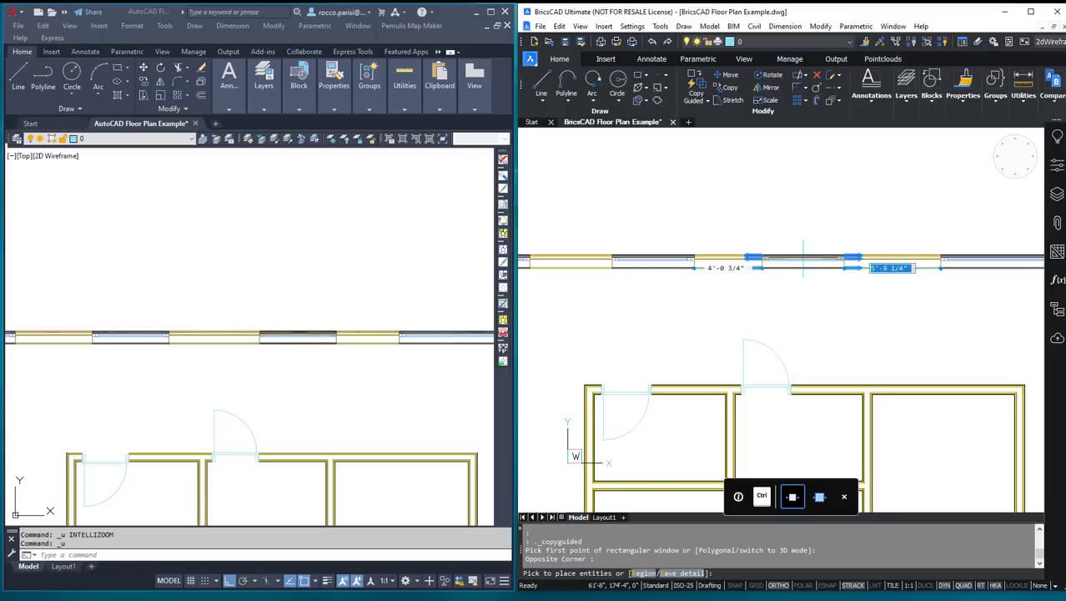
# Step: Copy the window 2' along the top wall using Copy Guided
pyautogui.write("2'")
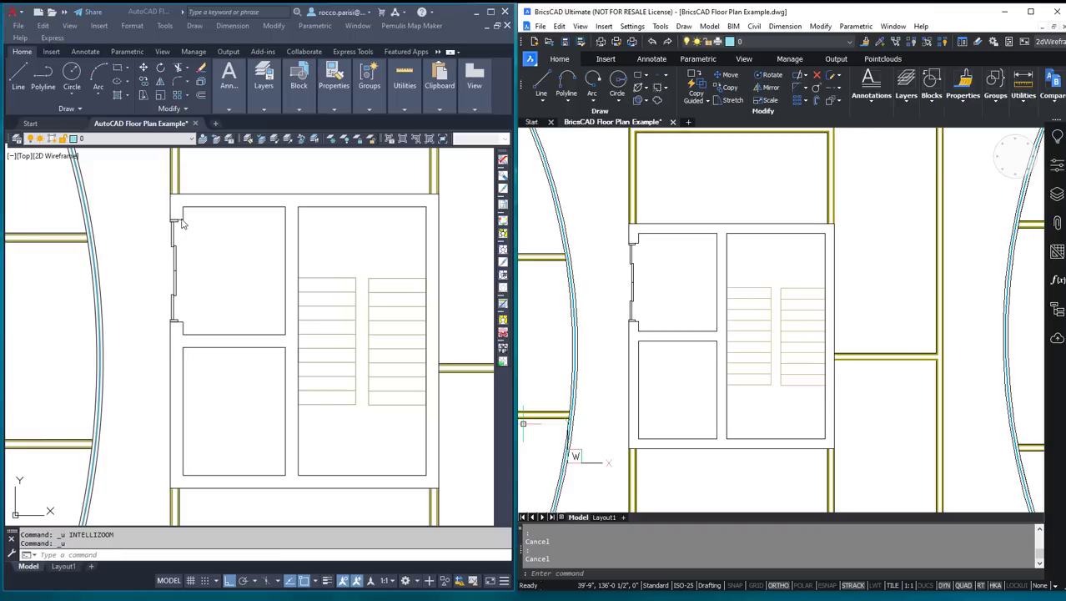
pyautogui.moveTo(240, 286)
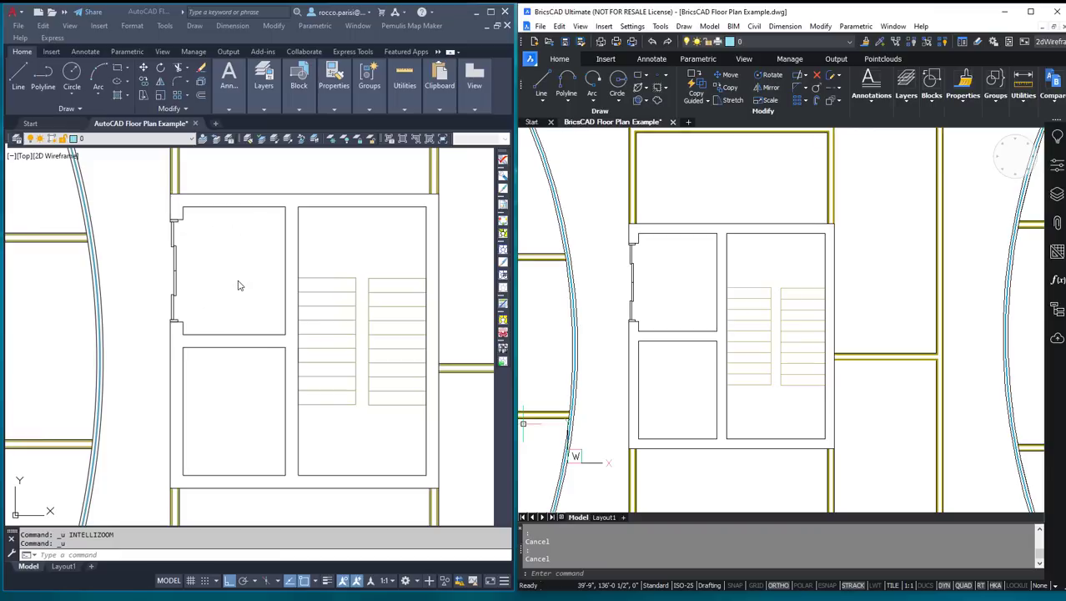
pyautogui.moveTo(226, 407)
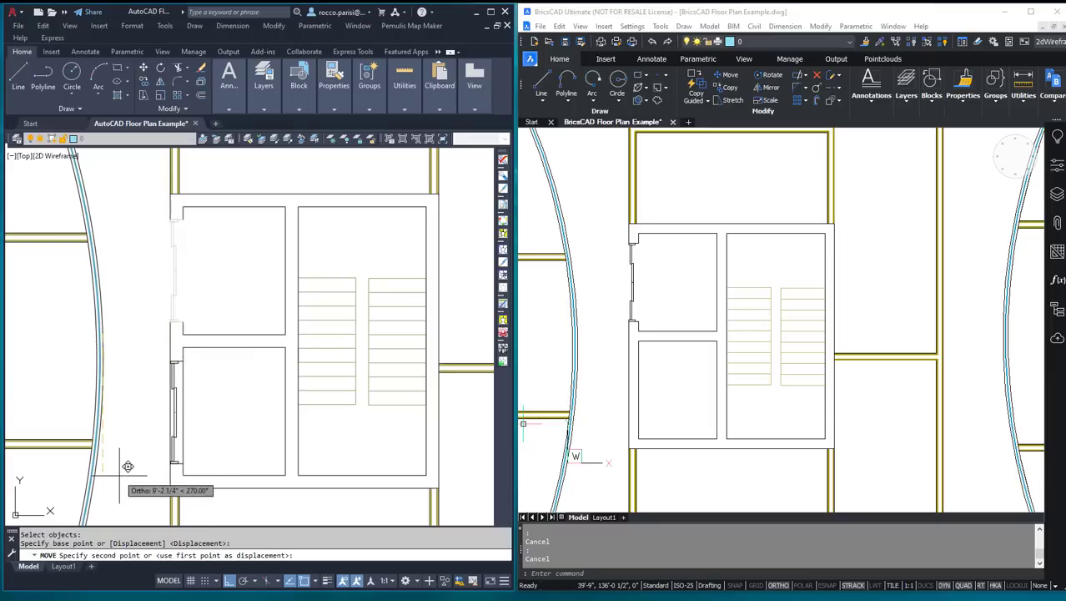
pyautogui.moveTo(132, 465)
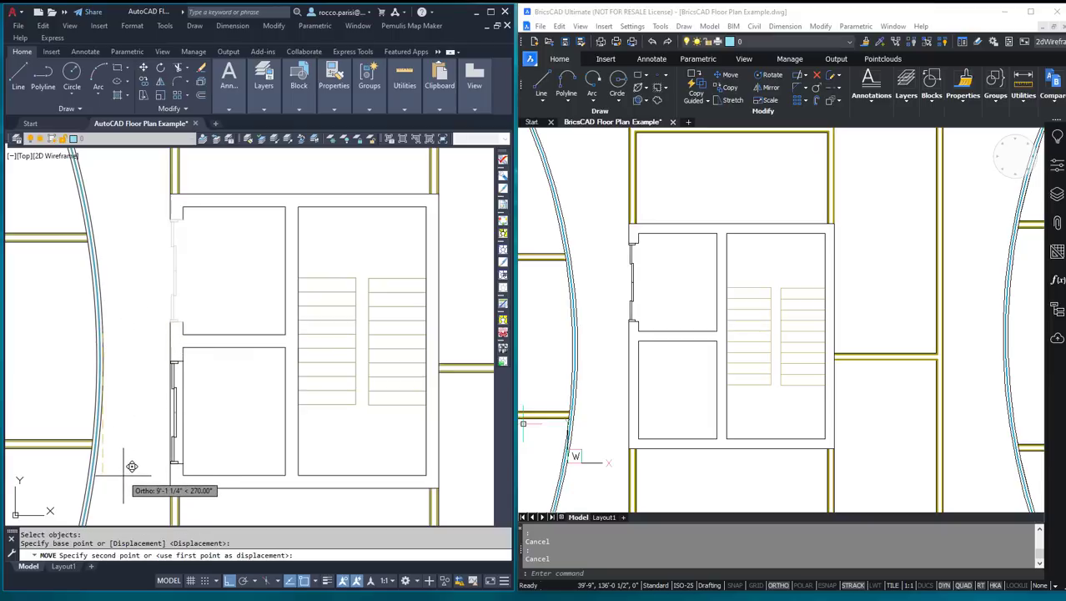
pyautogui.moveTo(137, 449)
pyautogui.write('e')
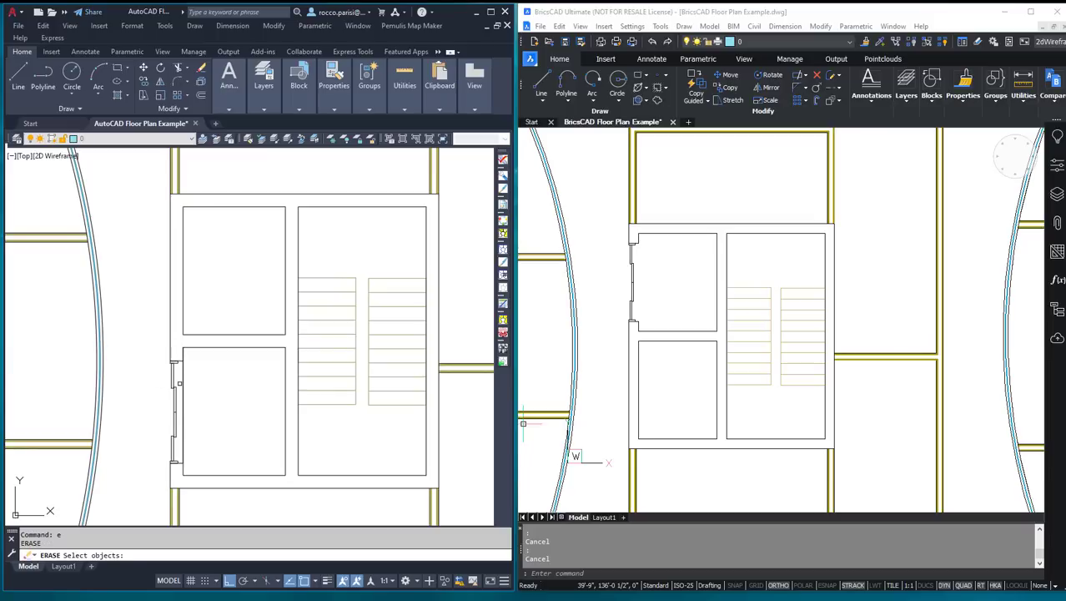
# Step: Place the core door at its new point on the lower room's wall
pyautogui.click(180, 382)
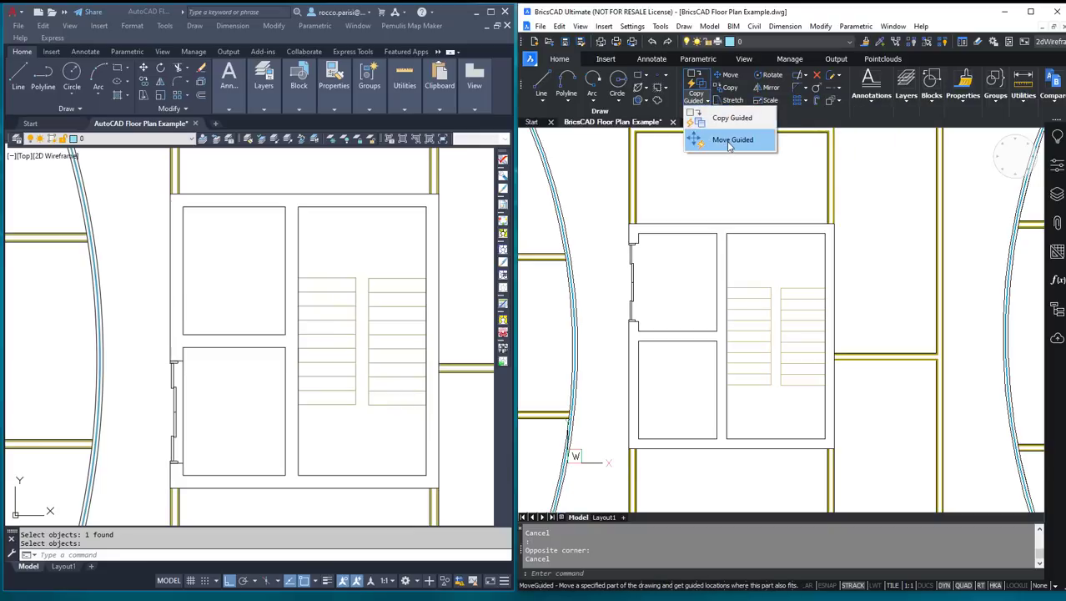
# Step: Start Move Guided from the Home ribbon to relocate the core door
pyautogui.click(731, 141)
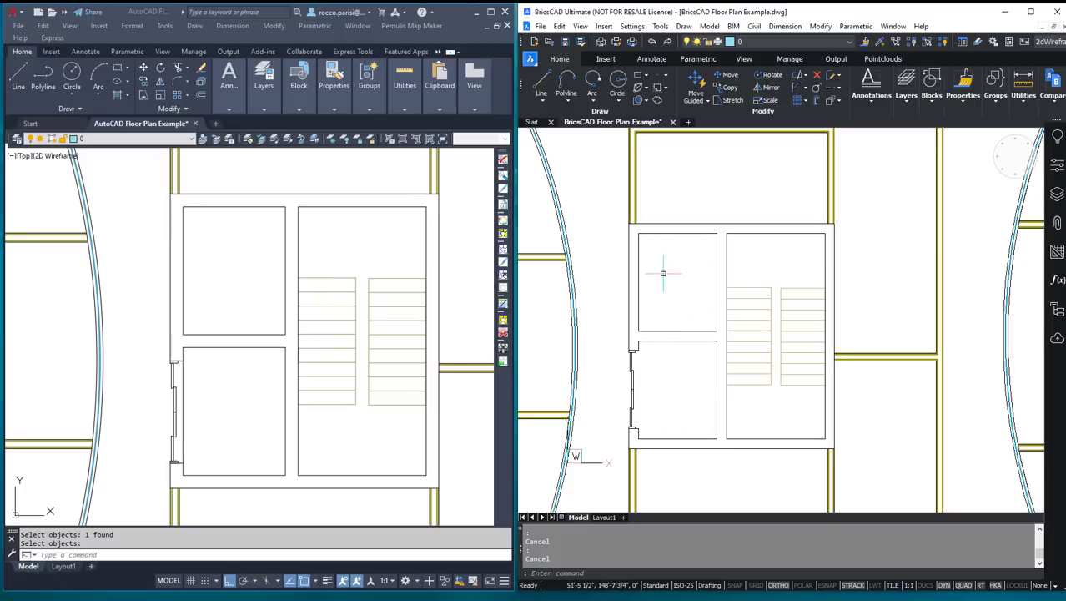
pyautogui.moveTo(659, 274)
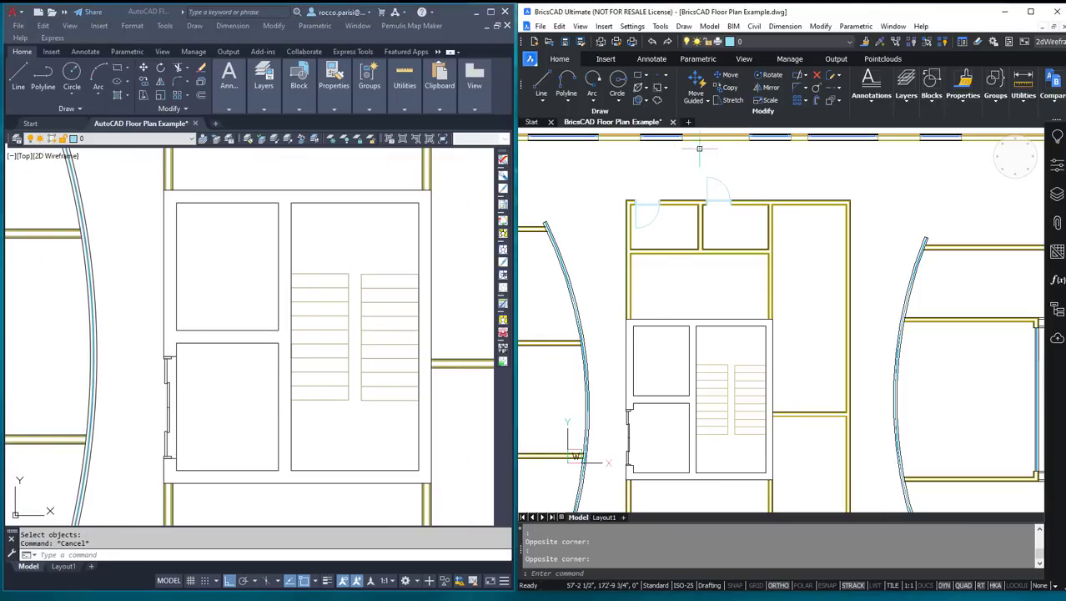
pyautogui.moveTo(638, 87)
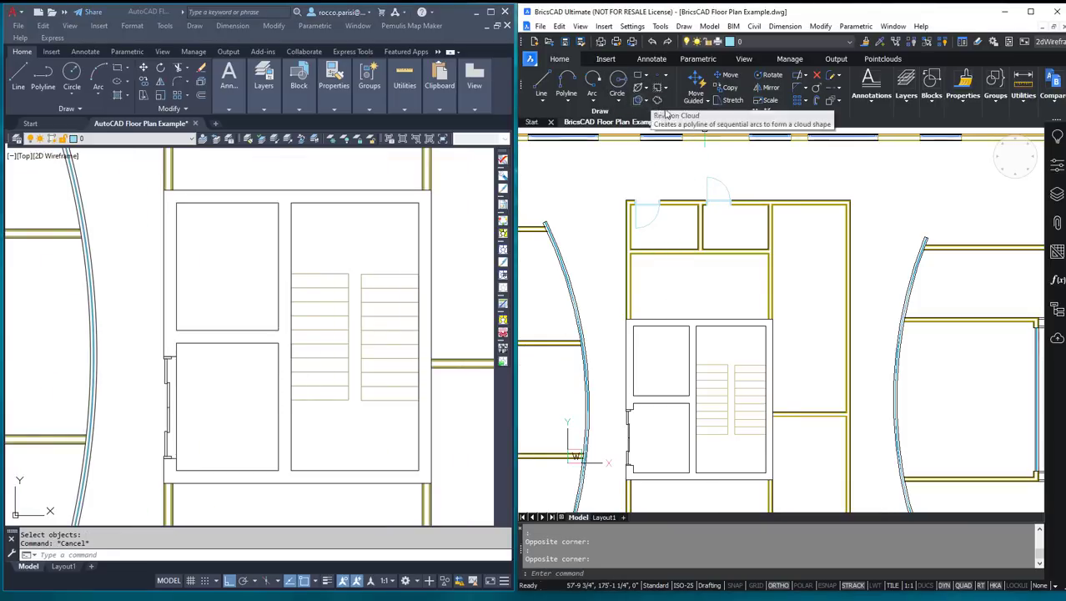